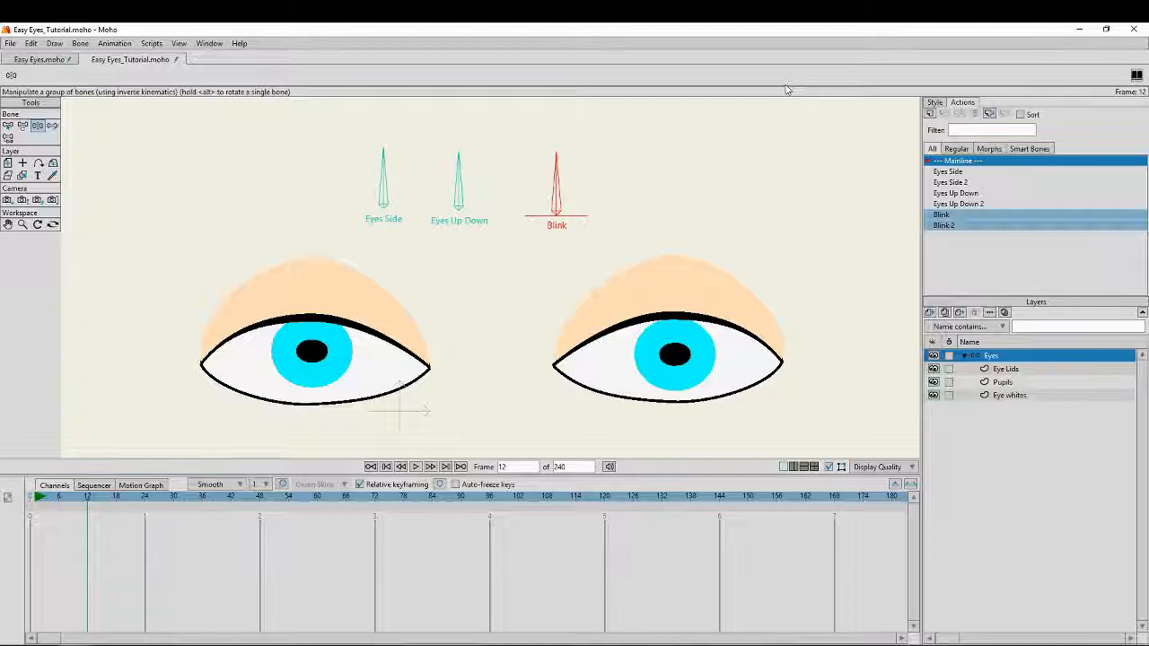
mouse_move(691, 182)
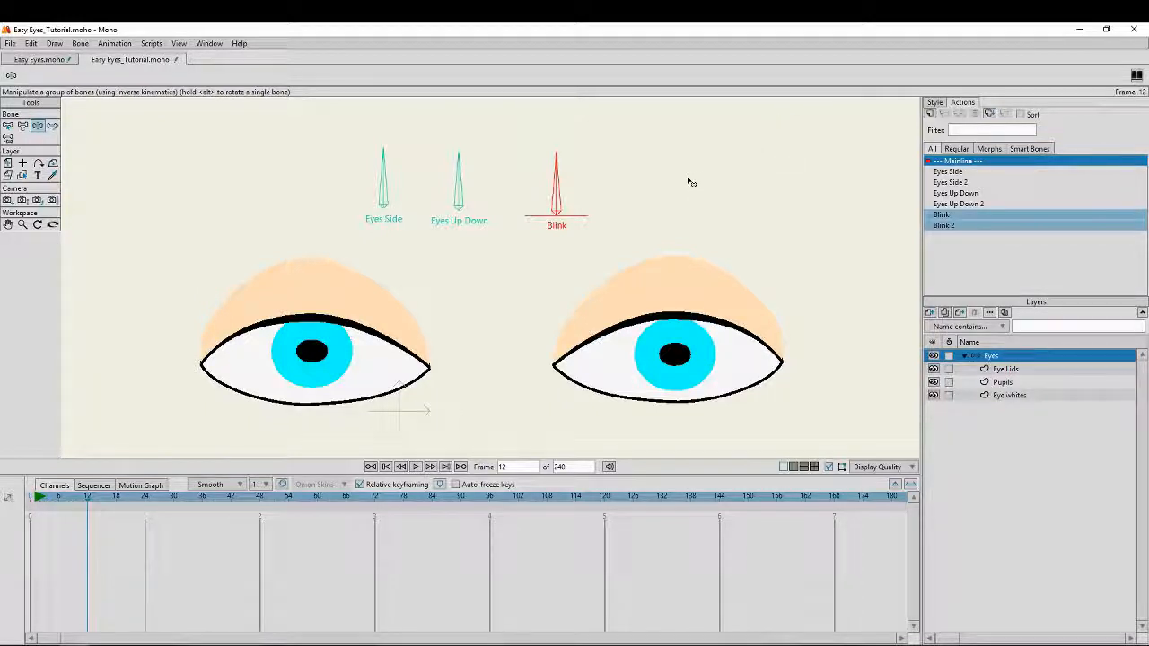
mouse_move(639, 210)
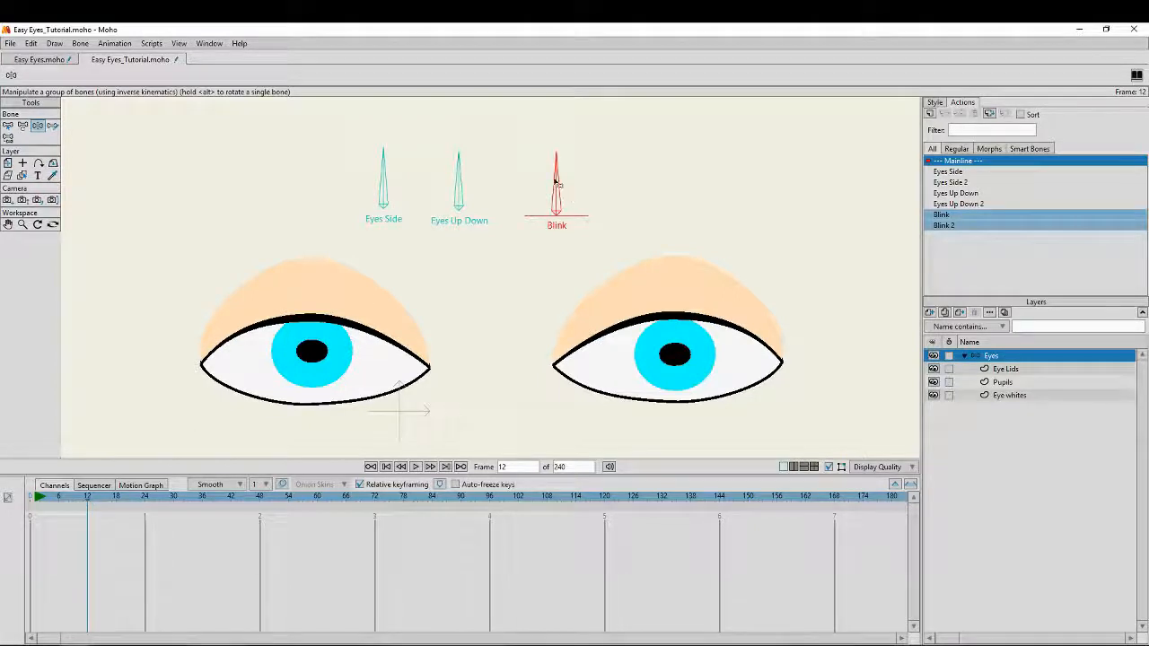
Key the Blink bone so the eyelids close around frame 18 and reopen by frame 24
click(384, 180)
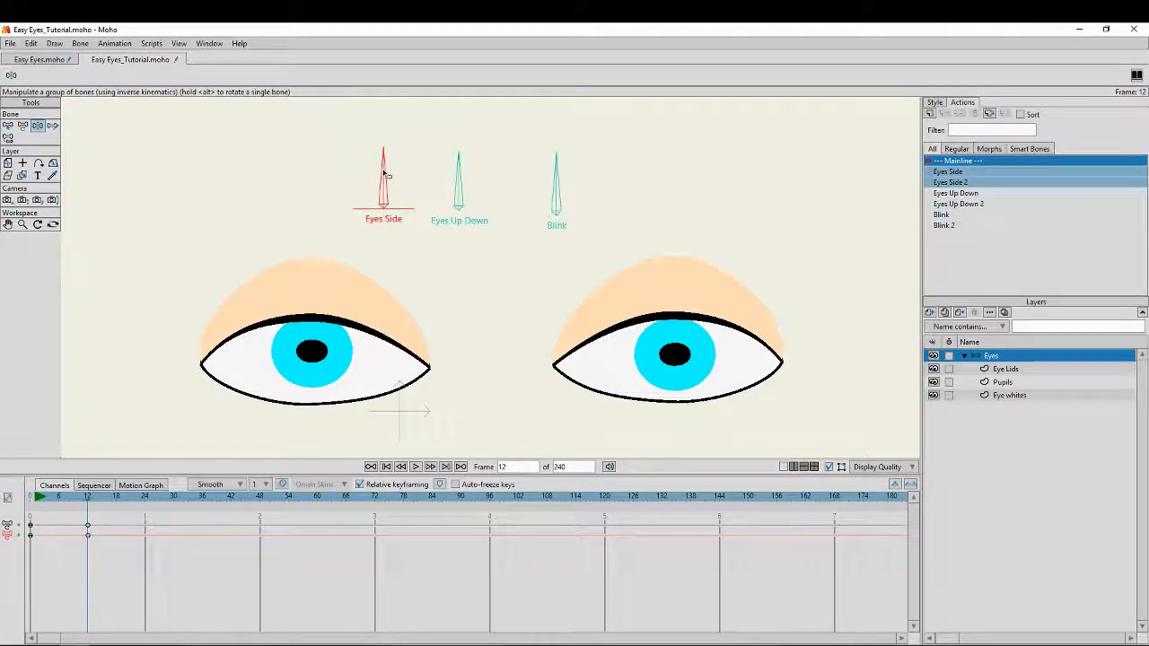
mouse_move(35, 125)
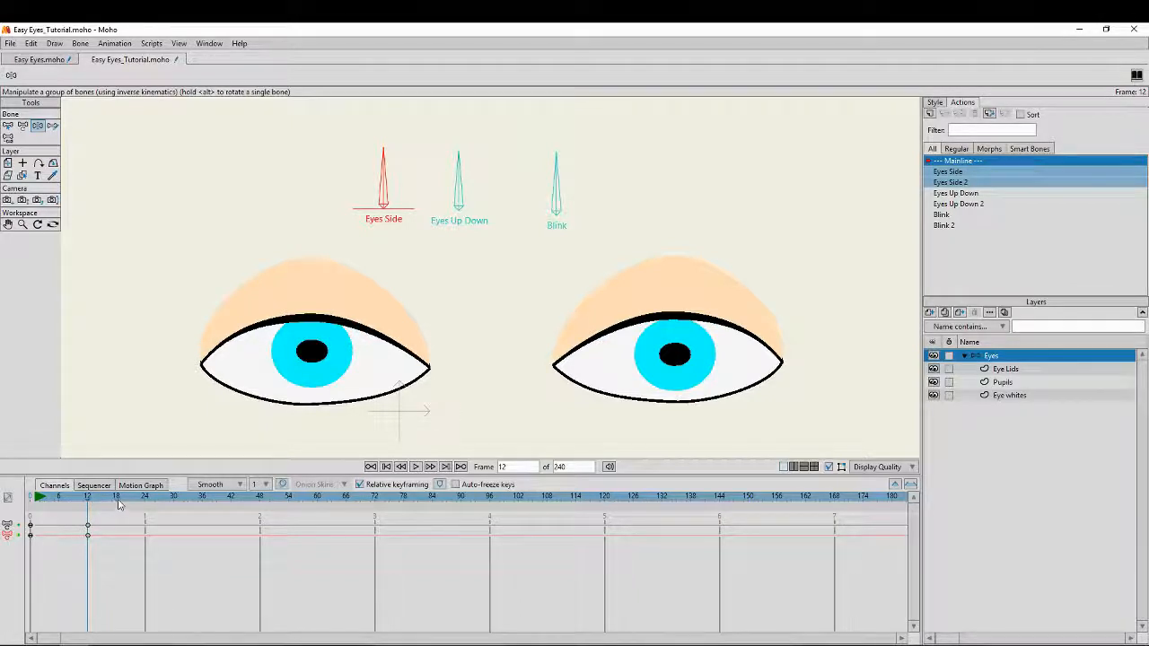
click(129, 496)
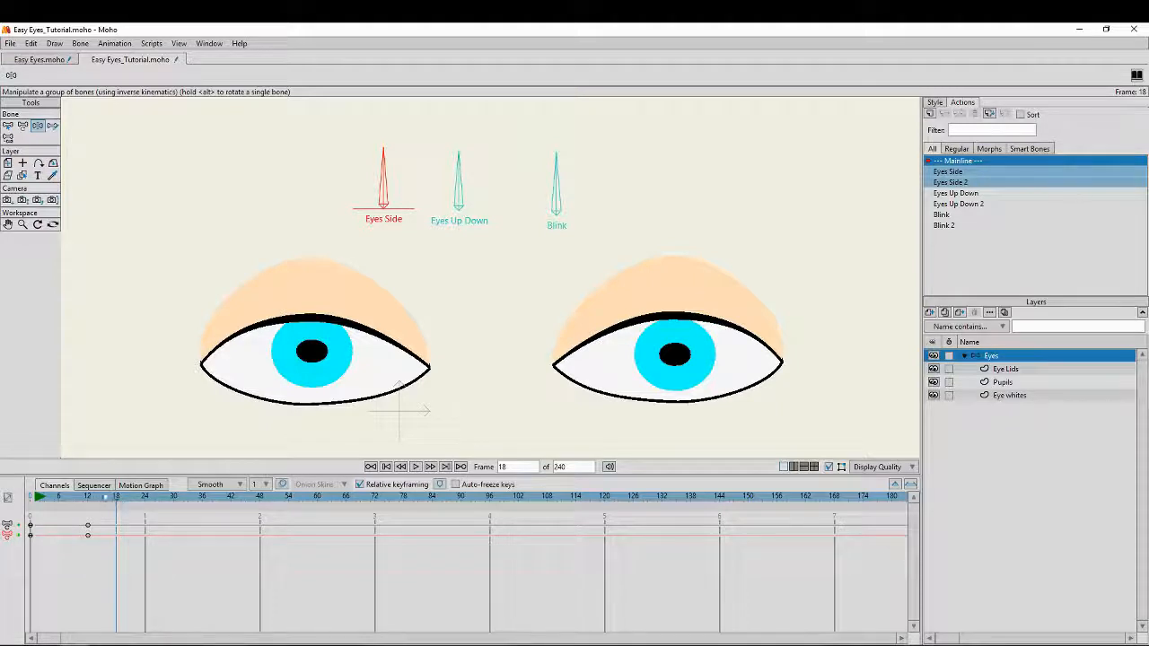
click(556, 180)
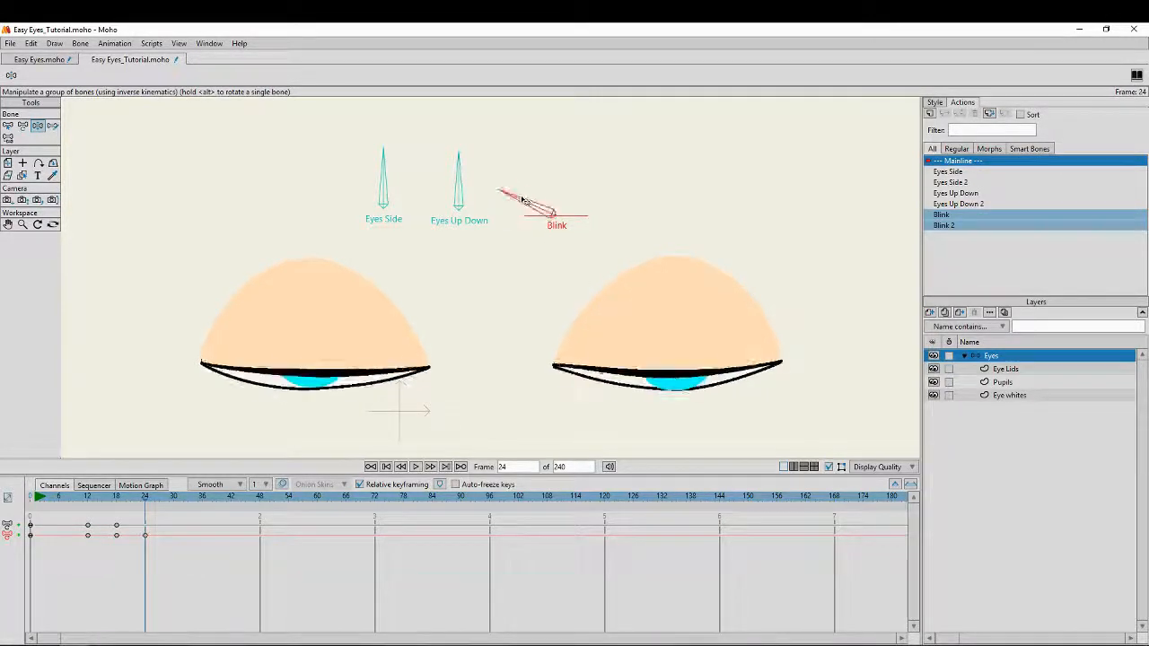
drag(529, 198, 556, 170)
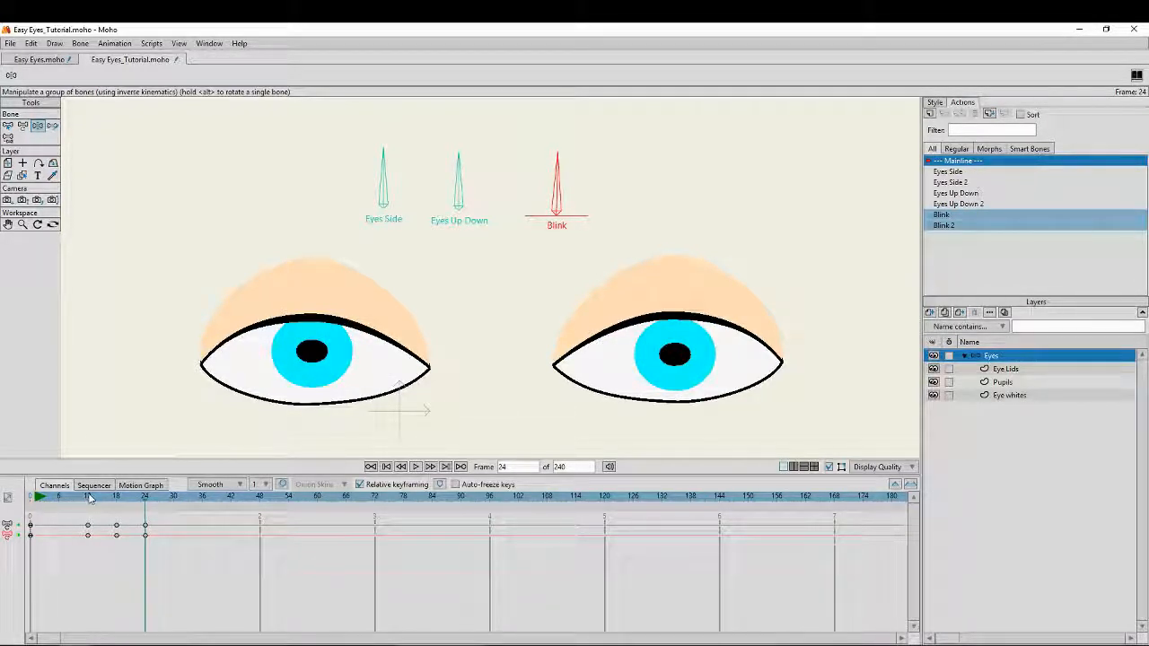
Rotate the Eyes Side smart bone at frame 36 so the pupils shift left
click(86, 496)
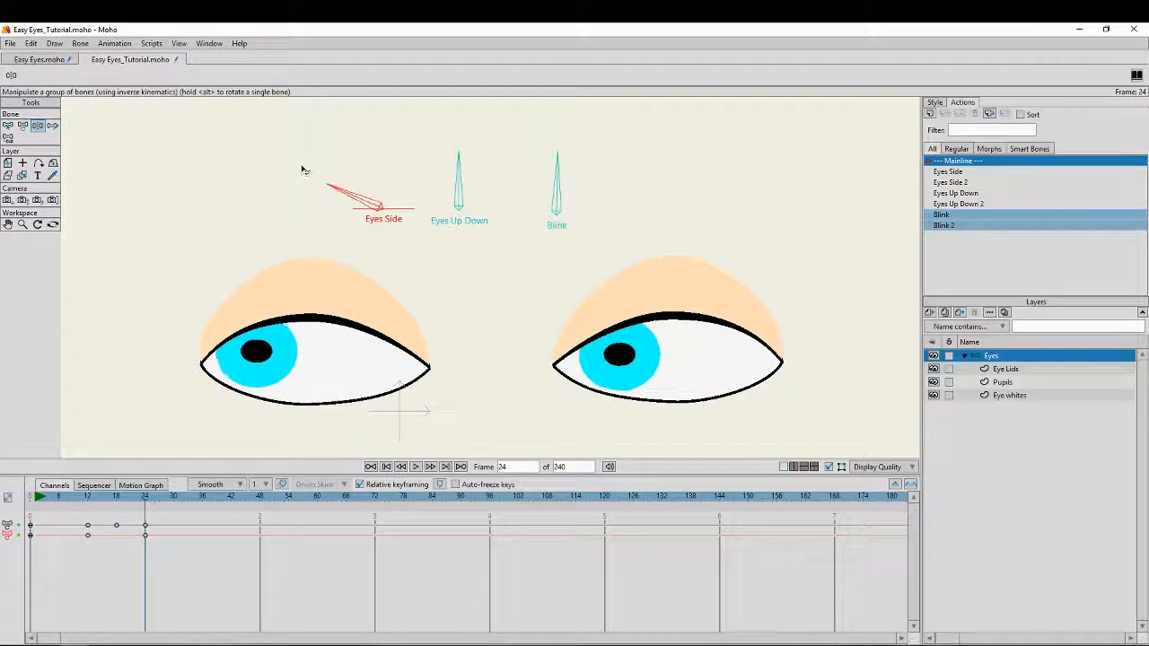
click(124, 499)
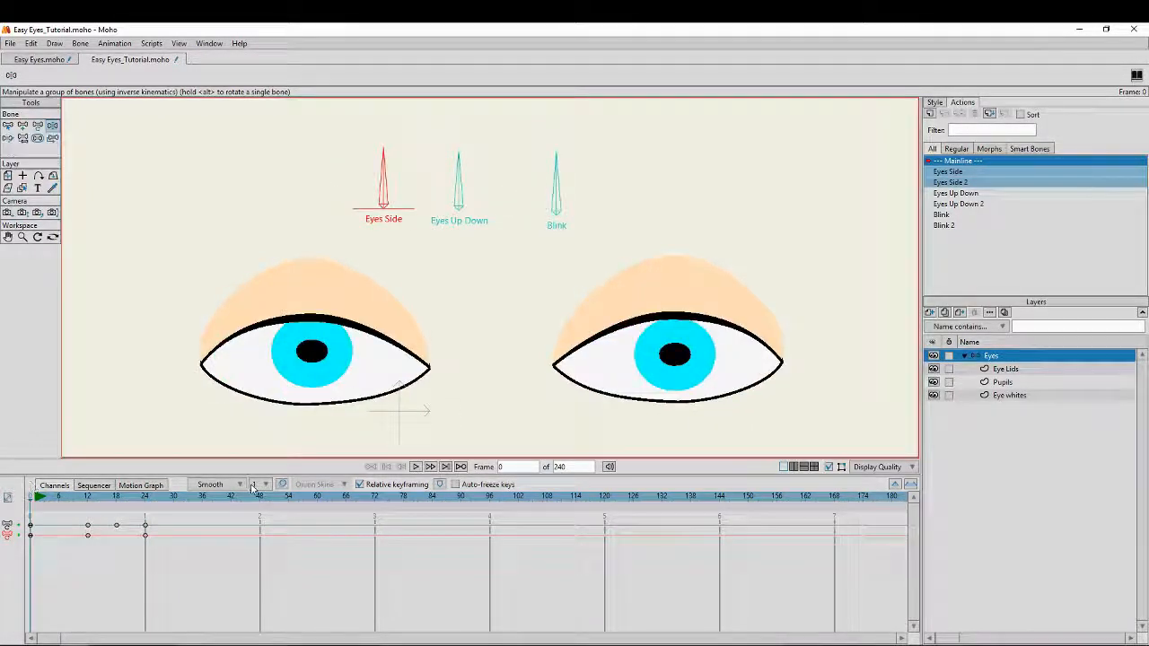
click(205, 495)
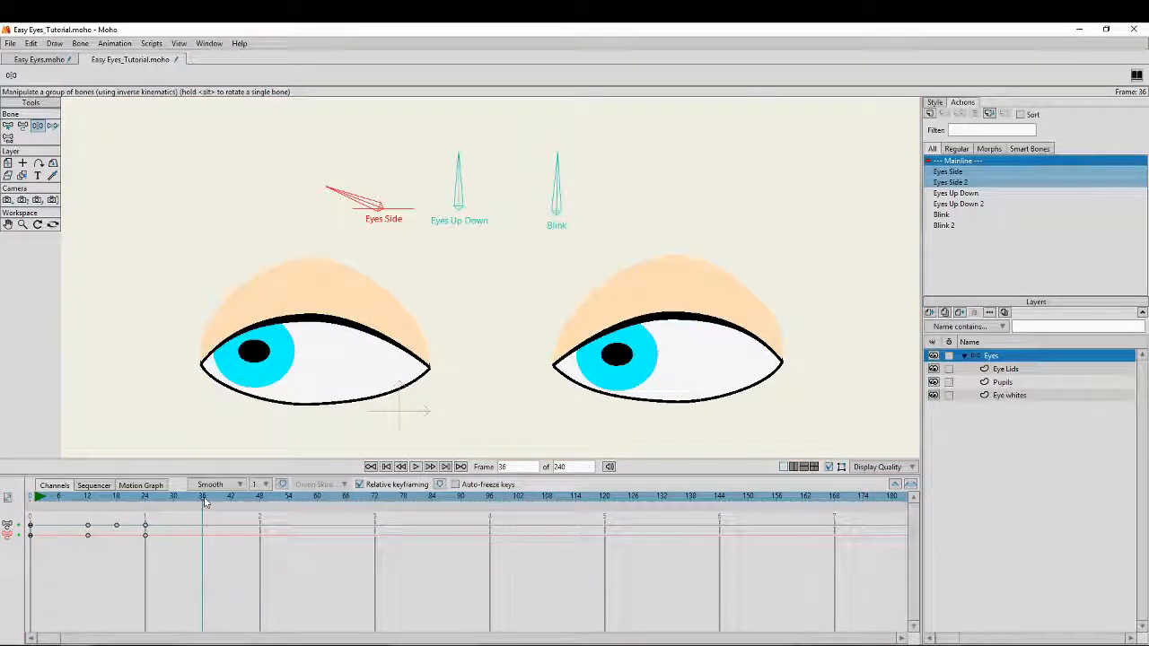
click(172, 495)
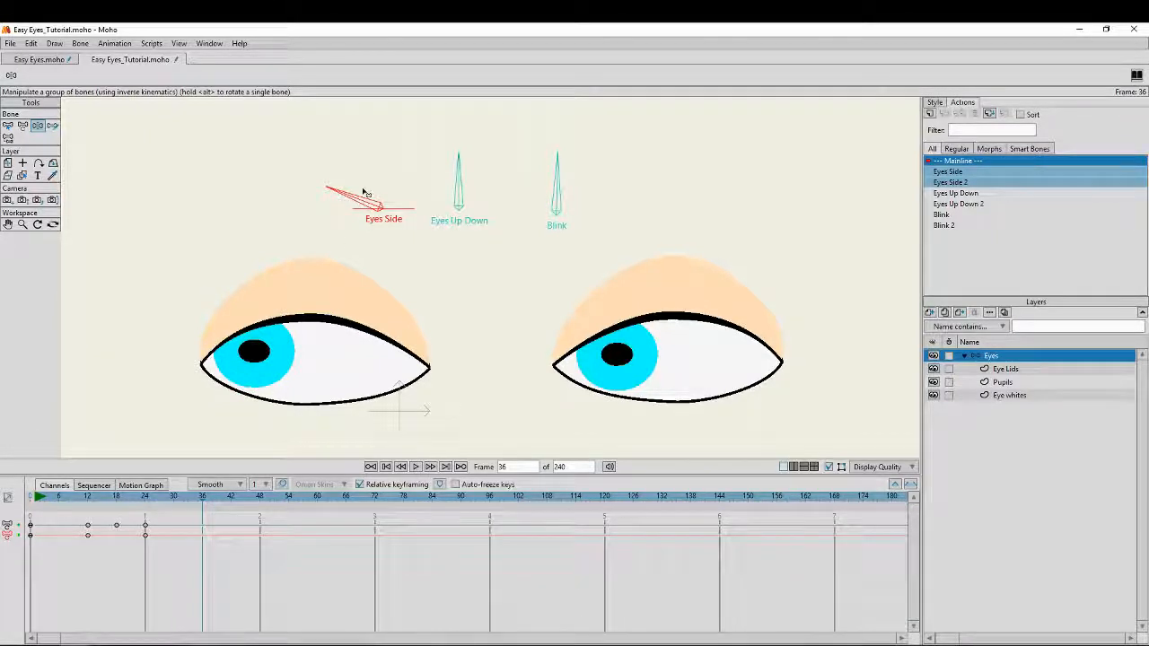
click(955, 194)
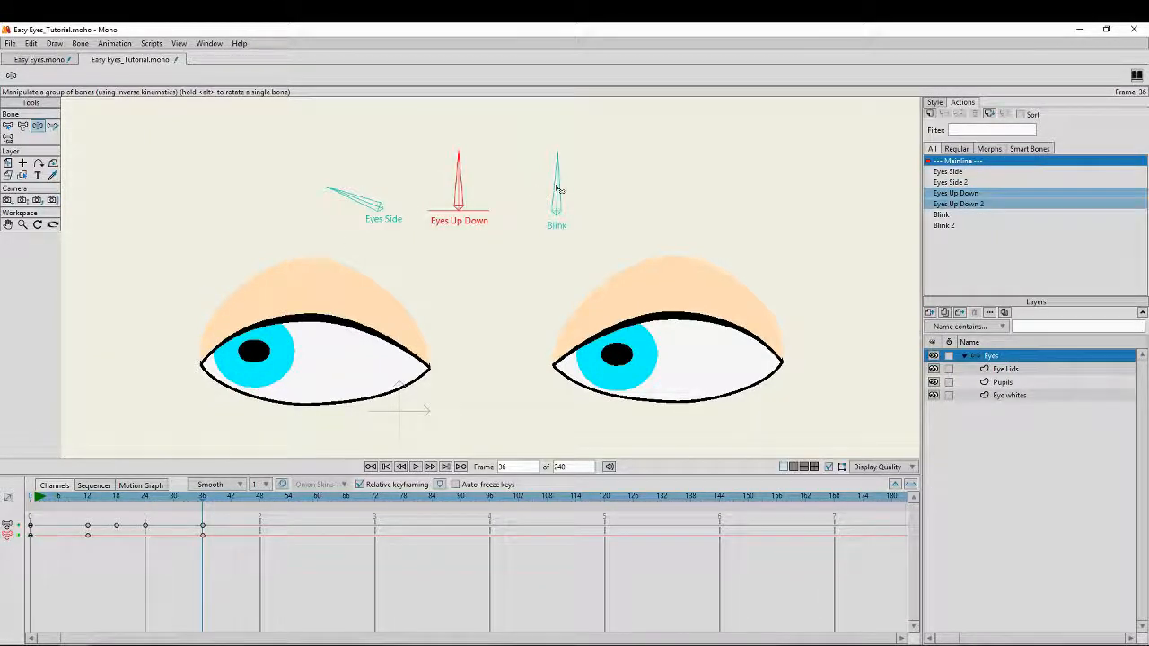
Key the Blink bone closed at frame 42 and open again at frame 48
click(941, 215)
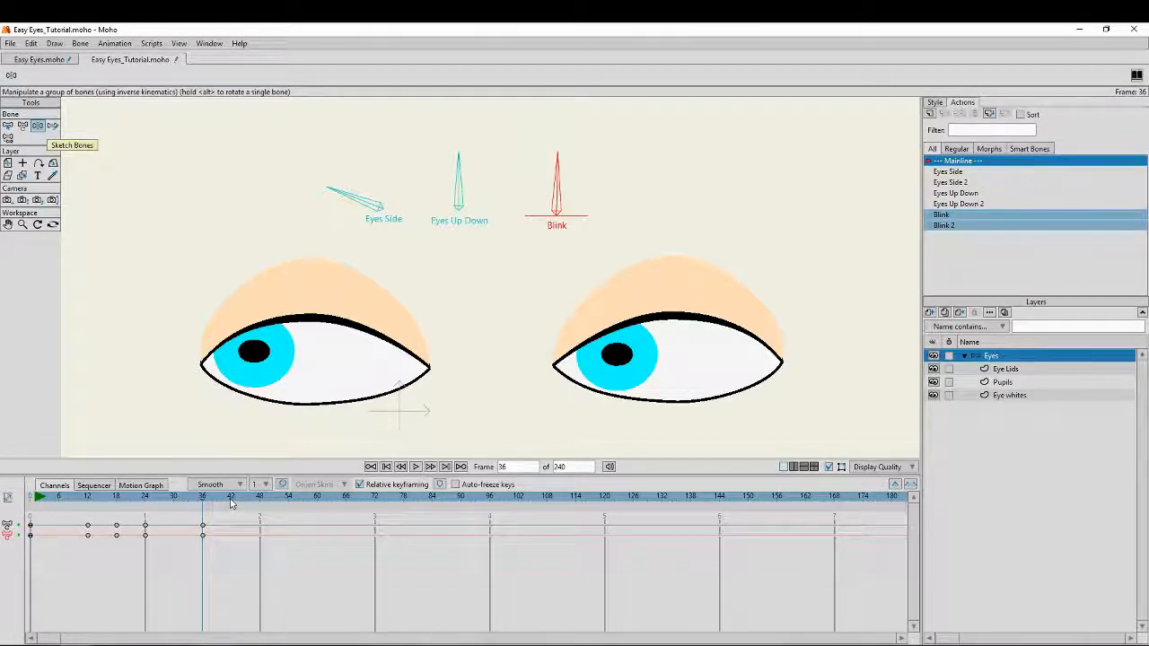
click(230, 495)
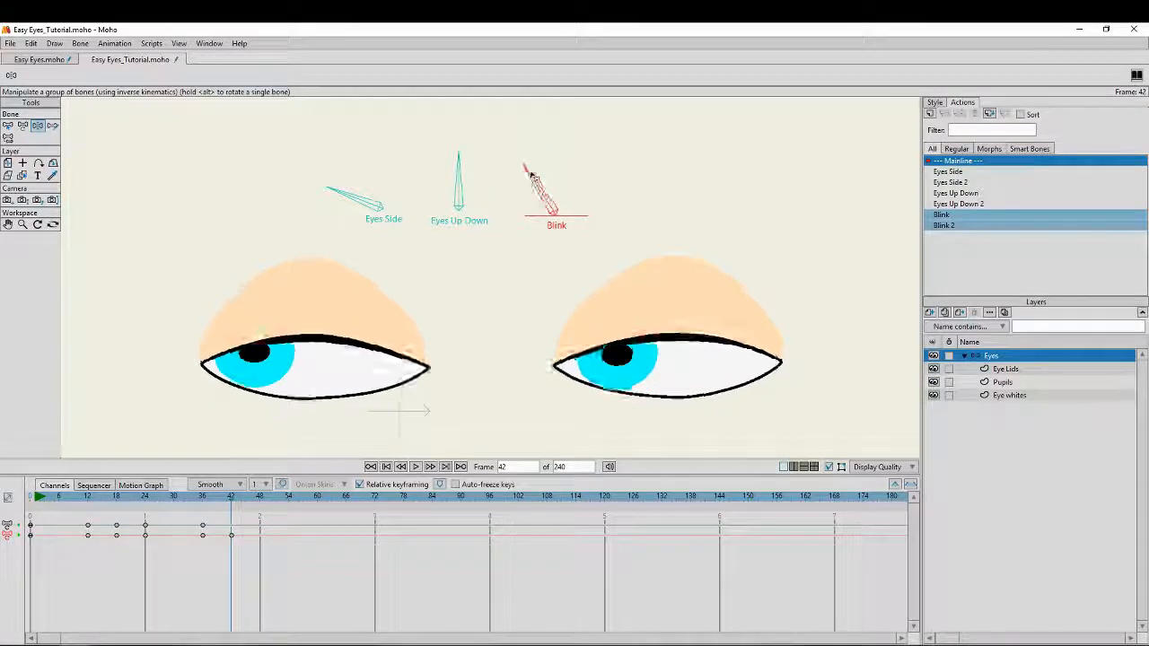
click(258, 496)
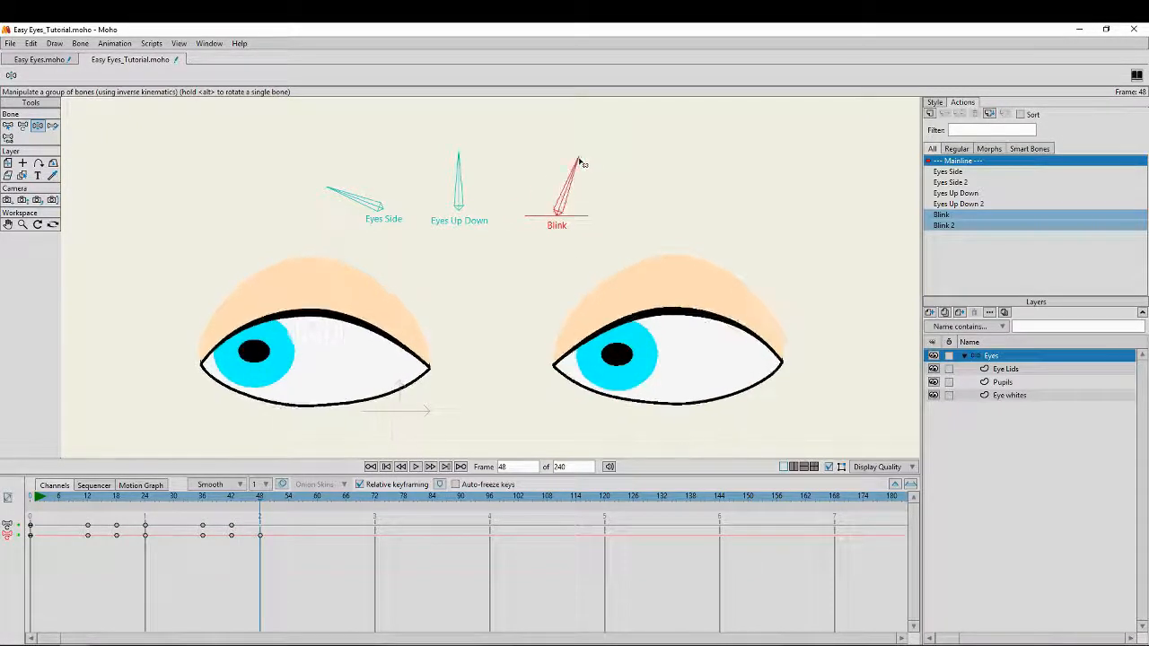
Check the keys in the Motion Graph, then rotate Eyes Side back to centre at frame 48
click(140, 484)
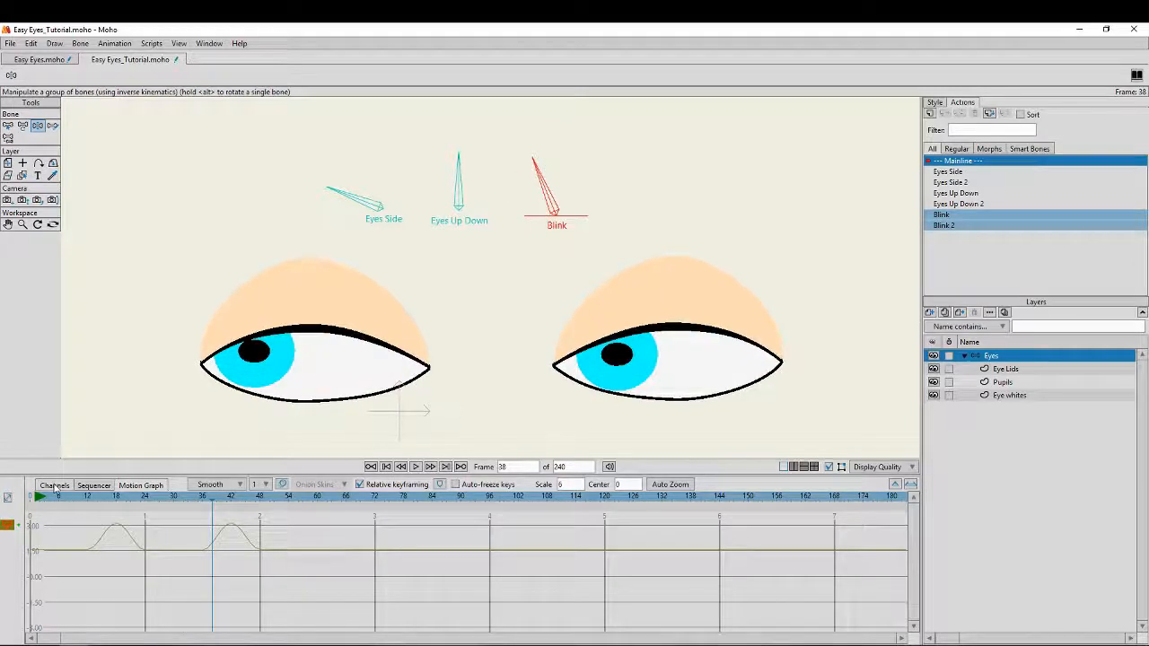
click(369, 467)
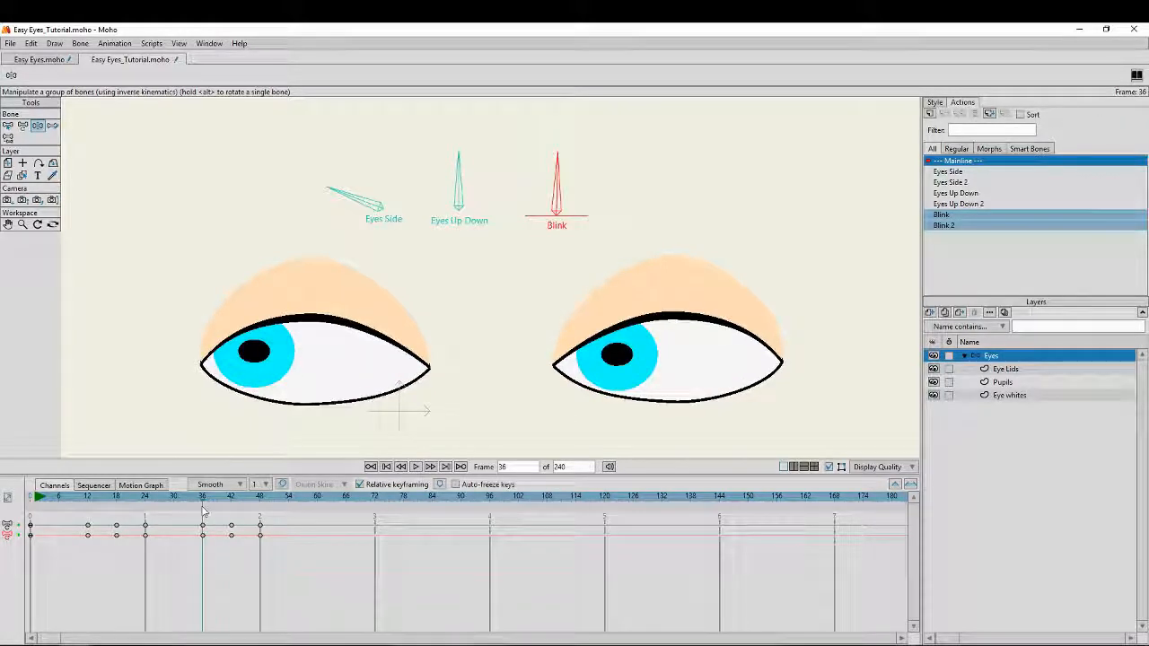
click(947, 173)
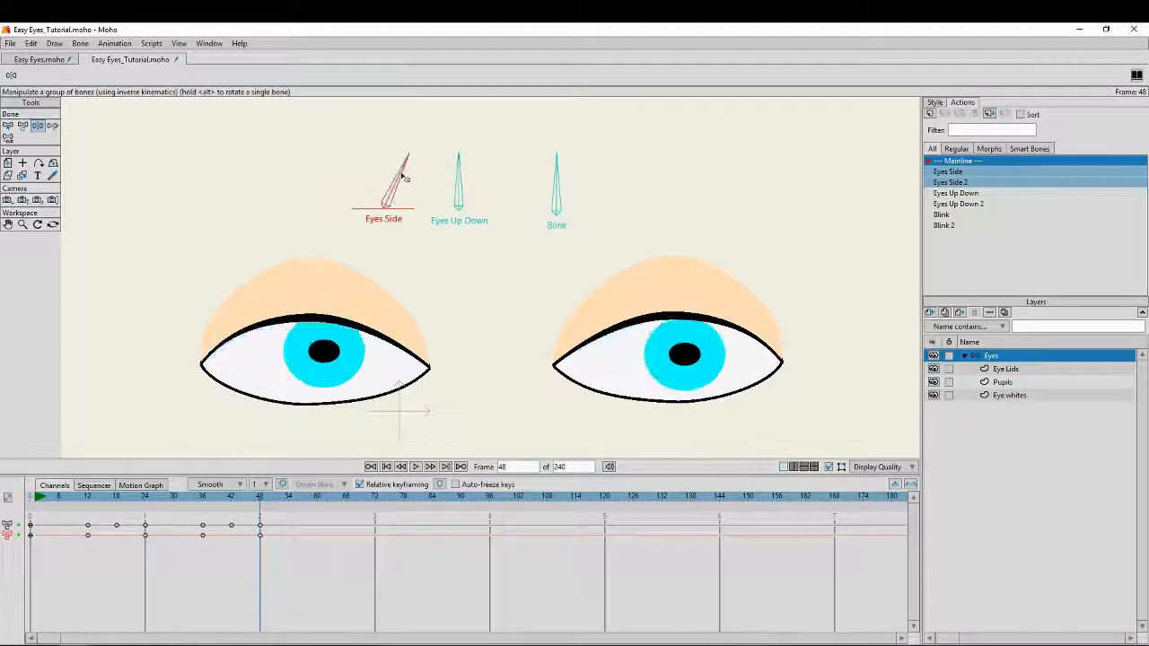
Turn the eyes right around frame 72 with a blink near frame 78, returning to centre by 84
drag(402, 170, 377, 206)
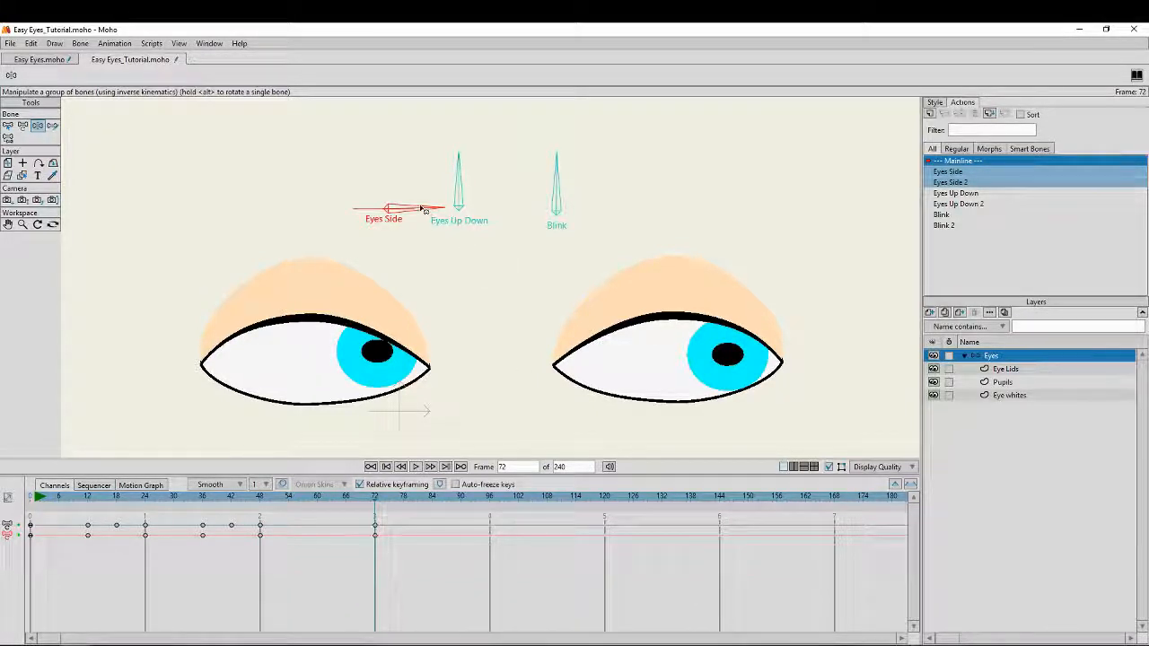
click(940, 215)
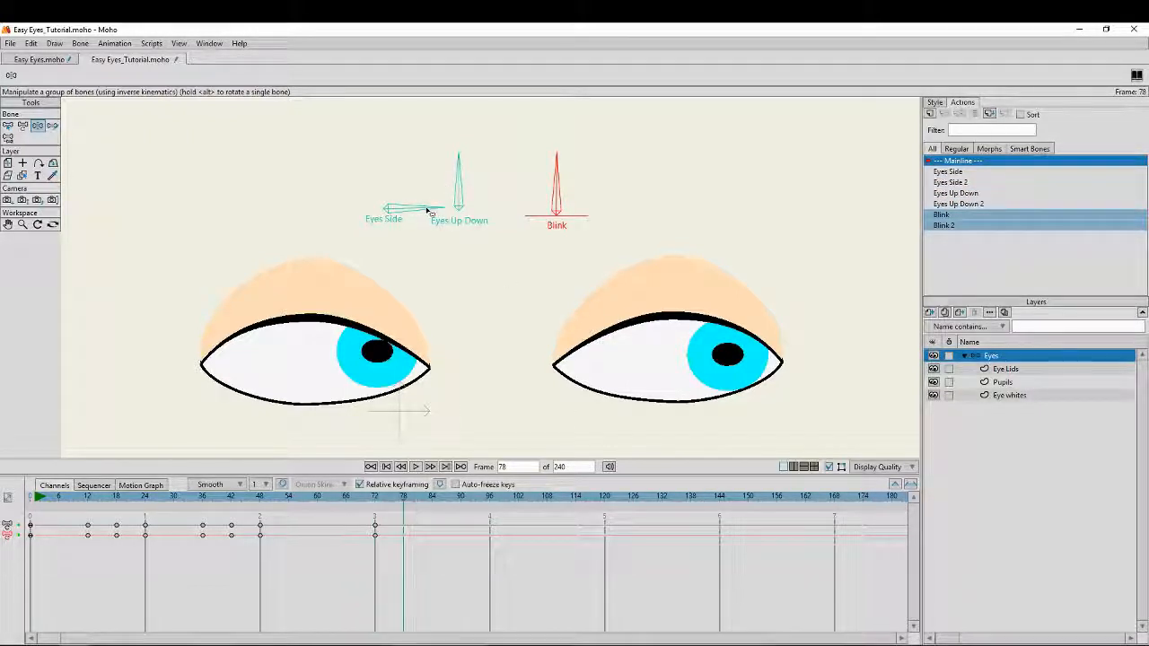
drag(556, 161, 567, 165)
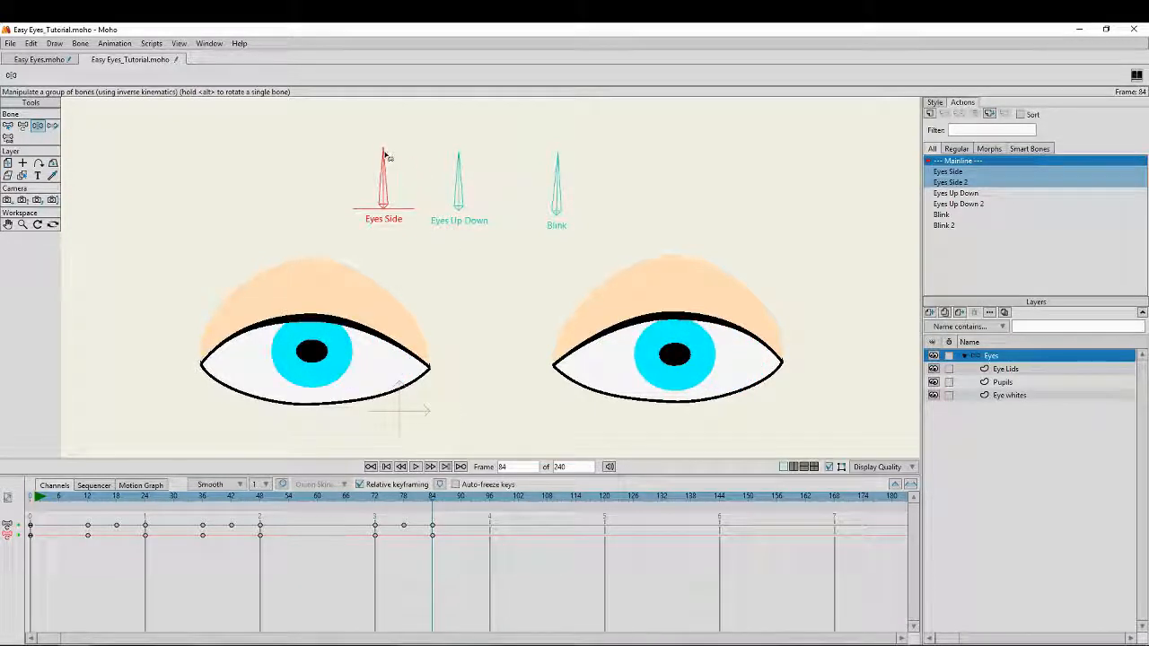
click(362, 495)
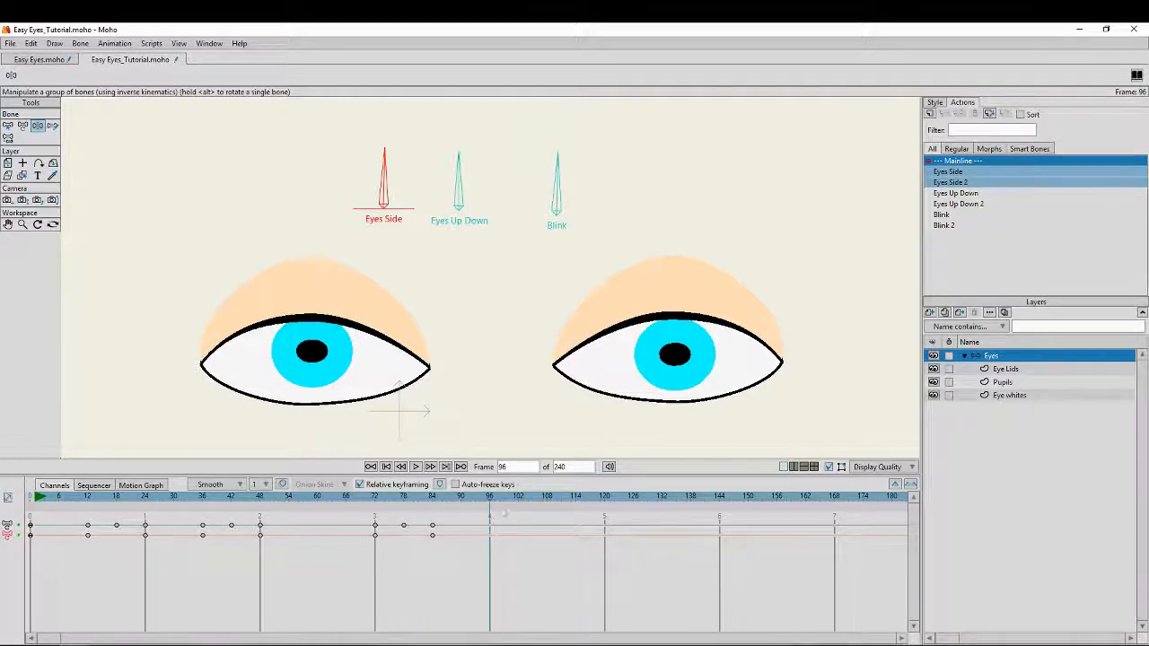
Key another blink around frames 96–108 and begin turning Eyes Up Down at frame 120
click(955, 194)
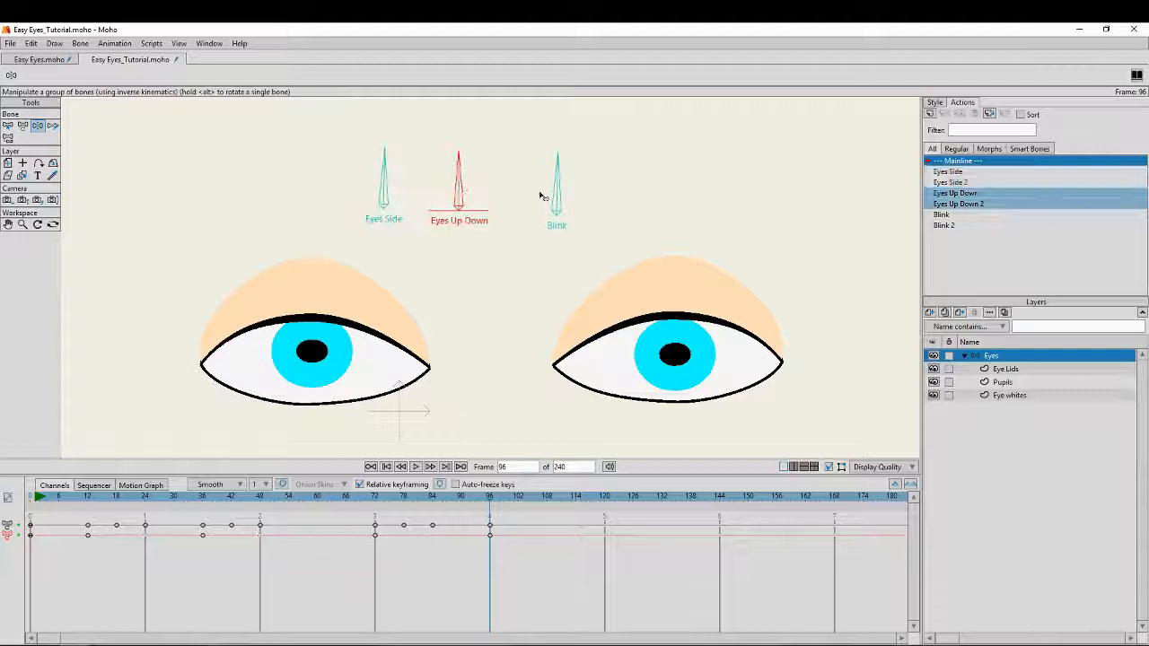
click(941, 214)
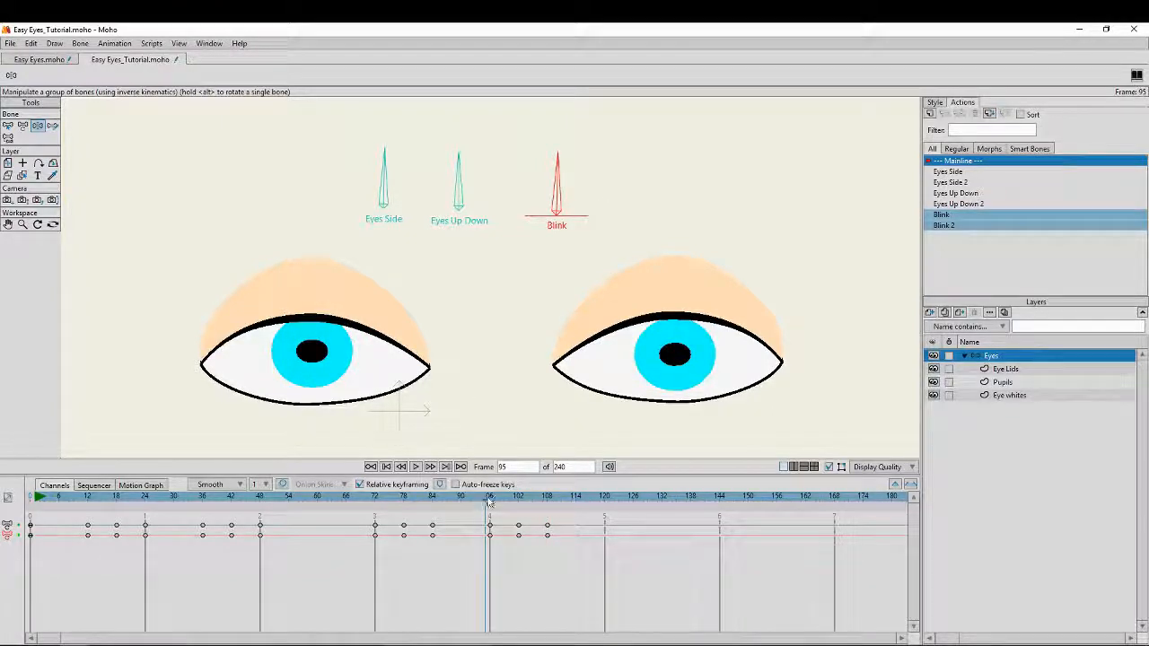
click(955, 194)
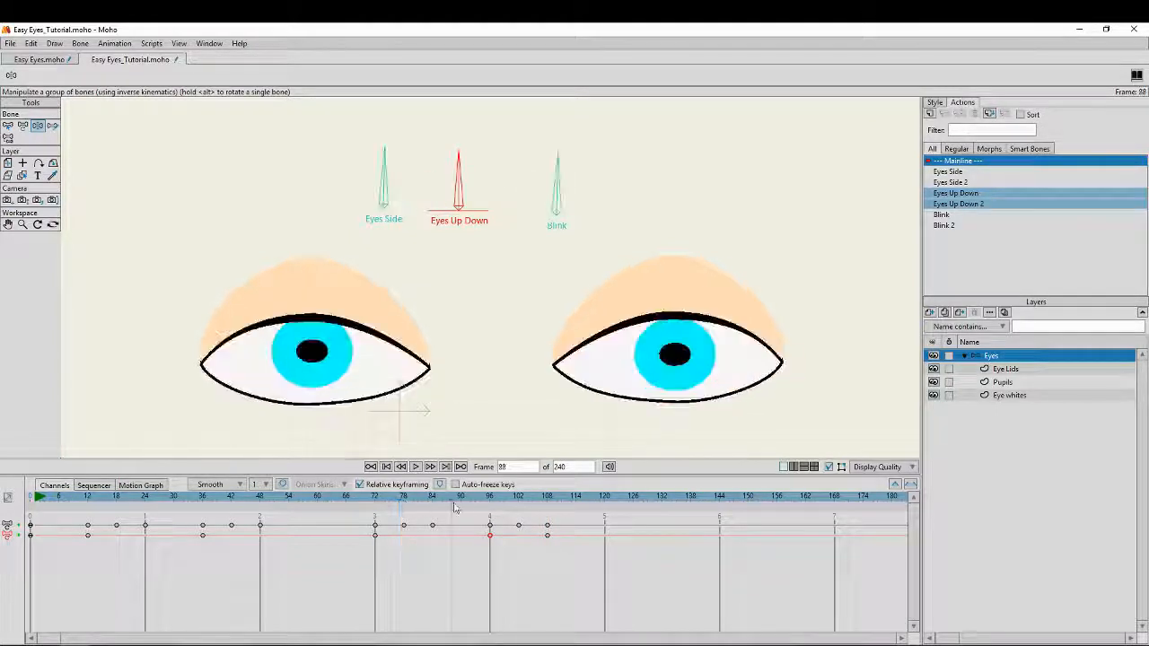
click(519, 506)
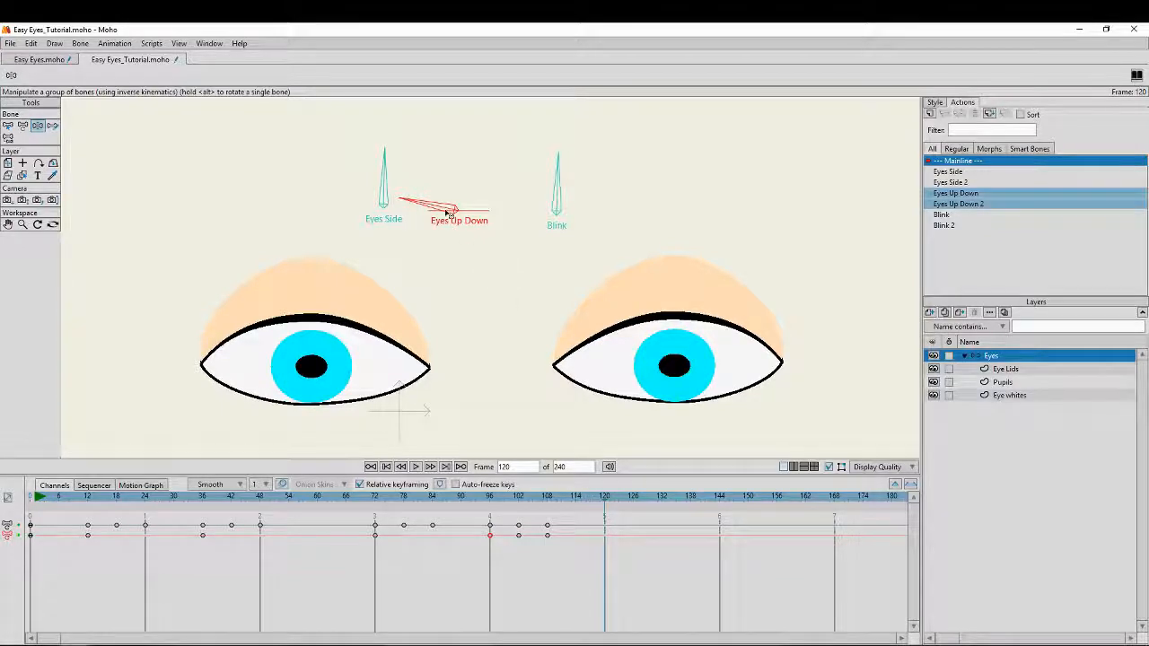
Key the eyes looking upward around frames 126–132 and move on to frame 144
click(940, 213)
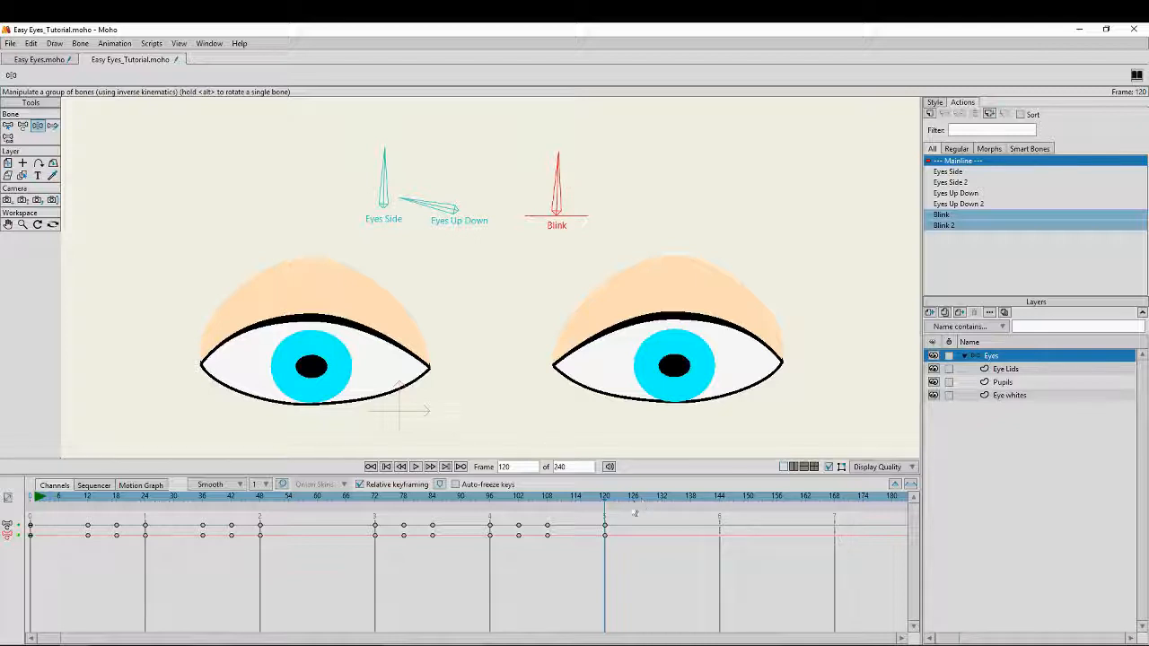
click(634, 495)
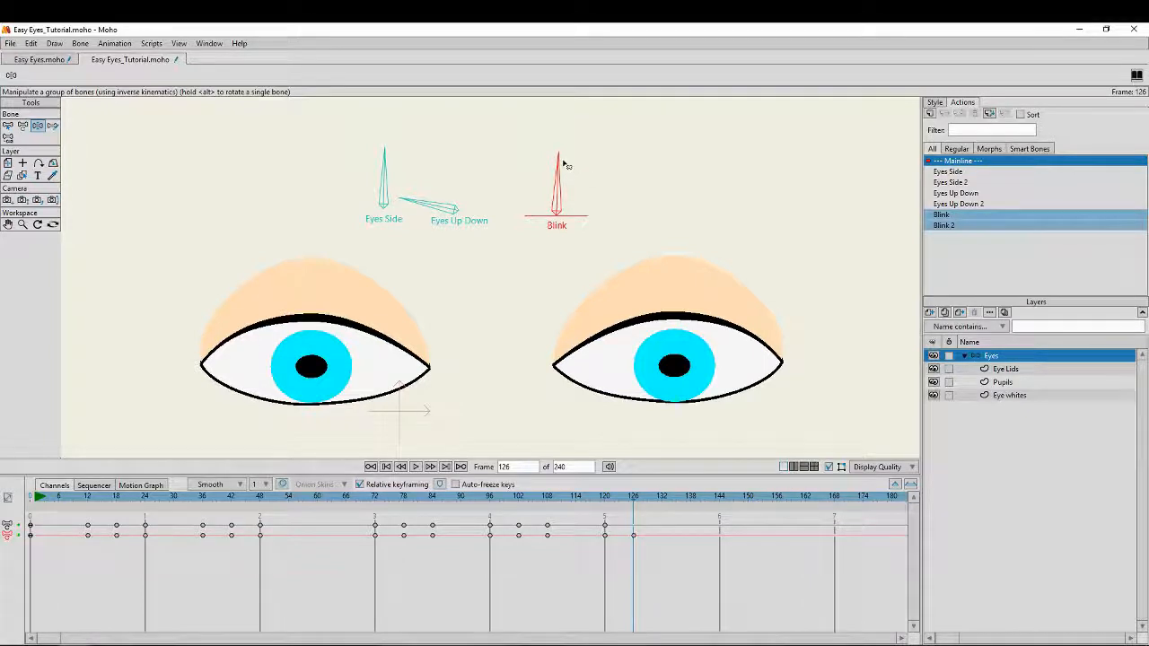
drag(556, 153, 538, 216)
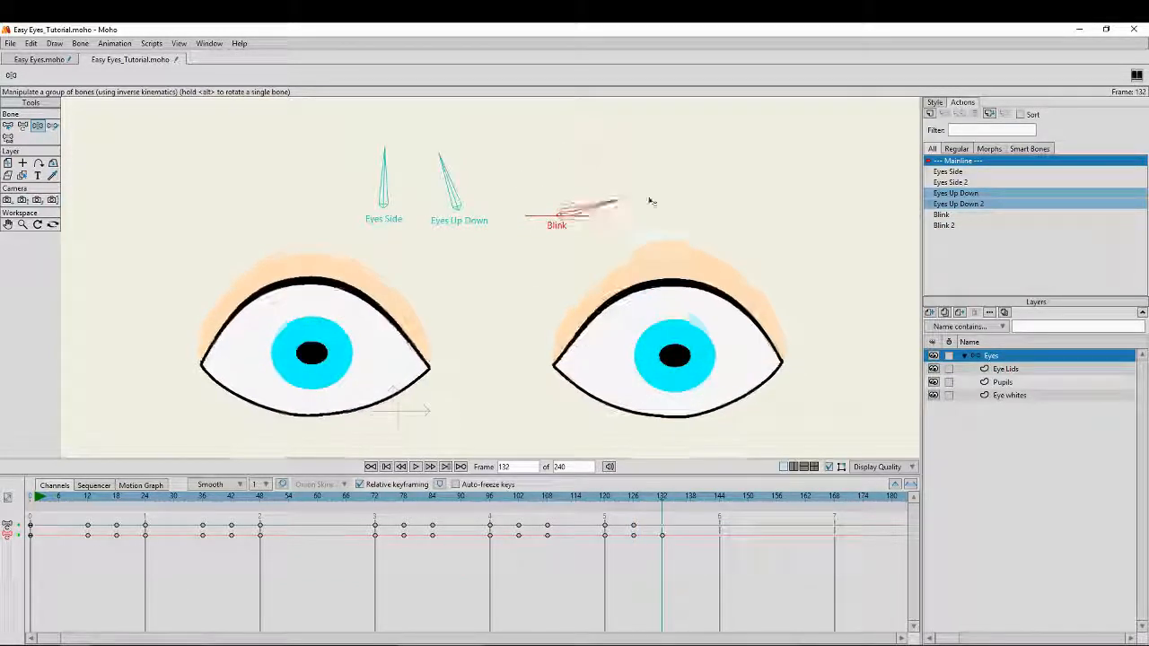
click(940, 215)
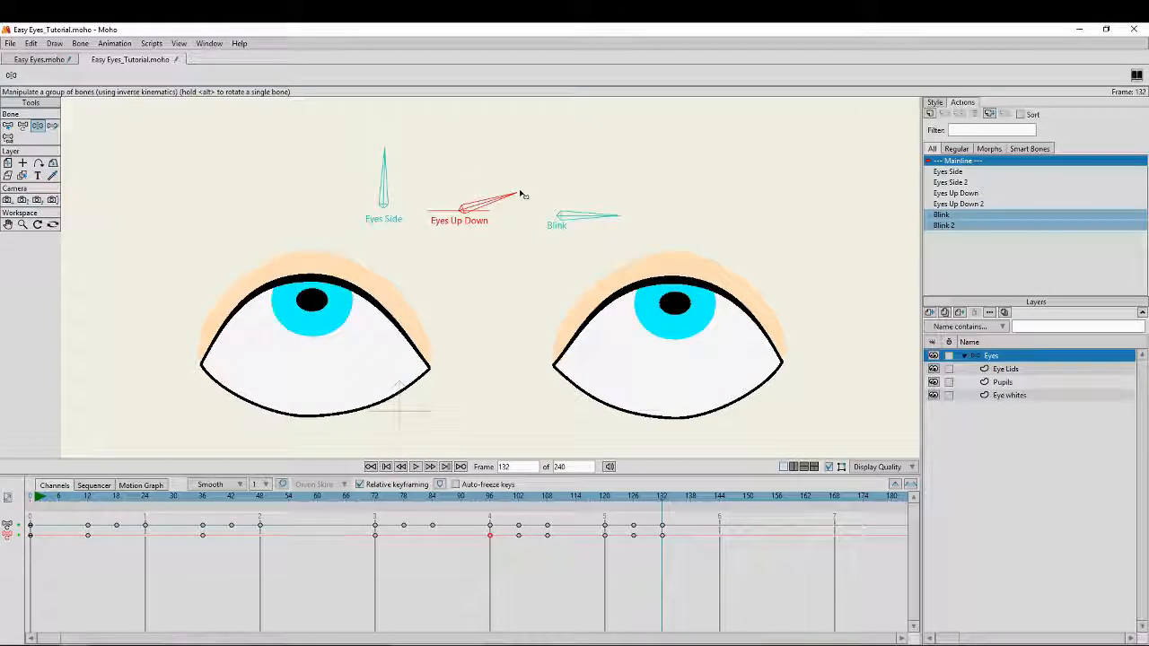
click(955, 194)
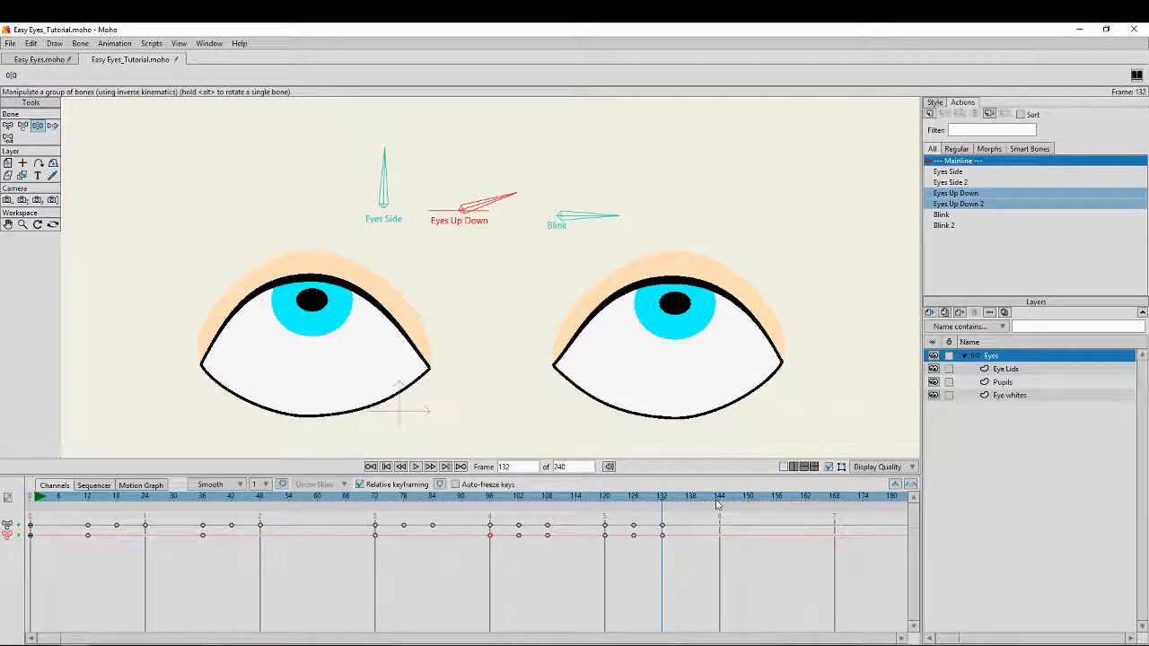
click(717, 495)
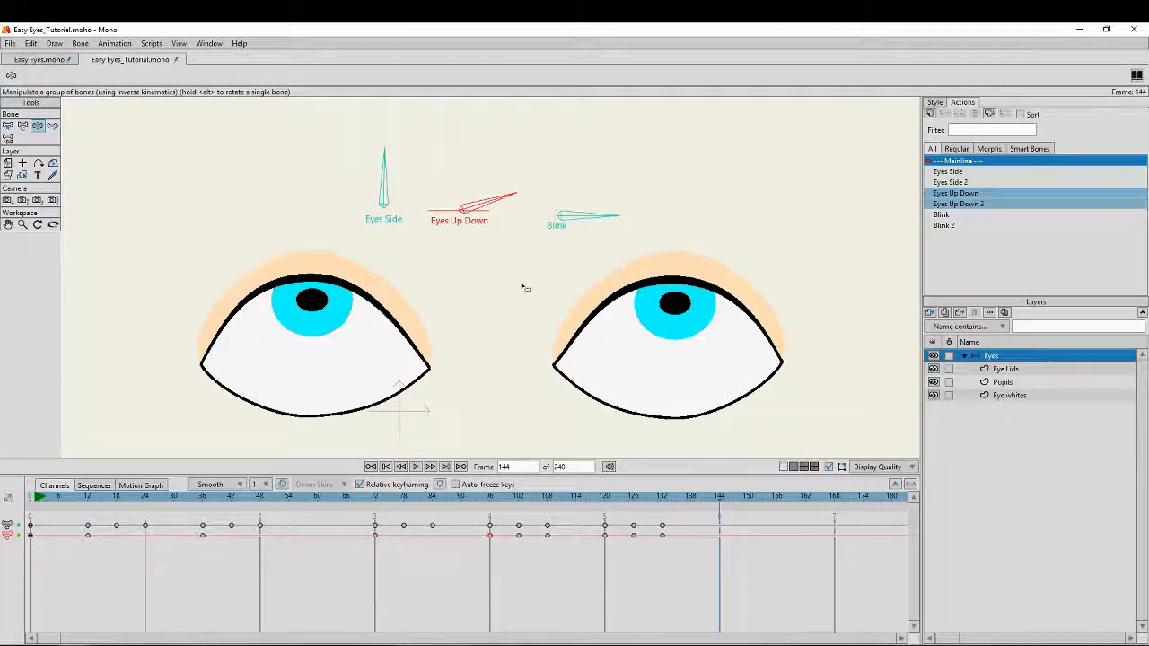
Return Eyes Up Down to neutral and key the Blink bone shut by frame 150, then preview
click(941, 216)
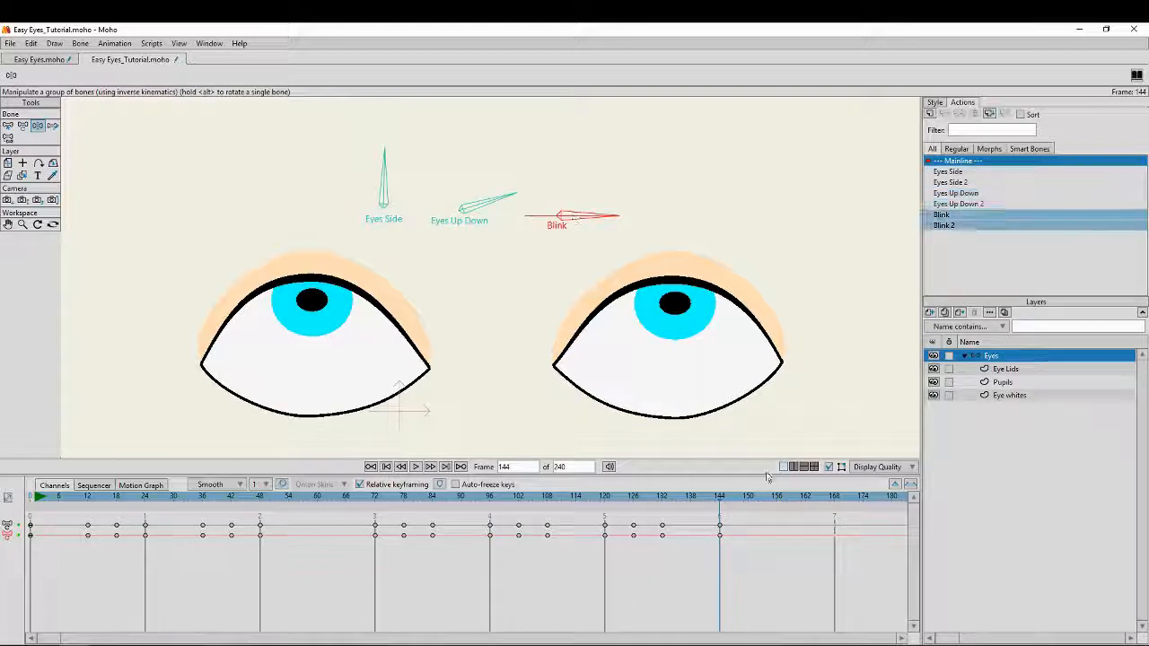
click(747, 495)
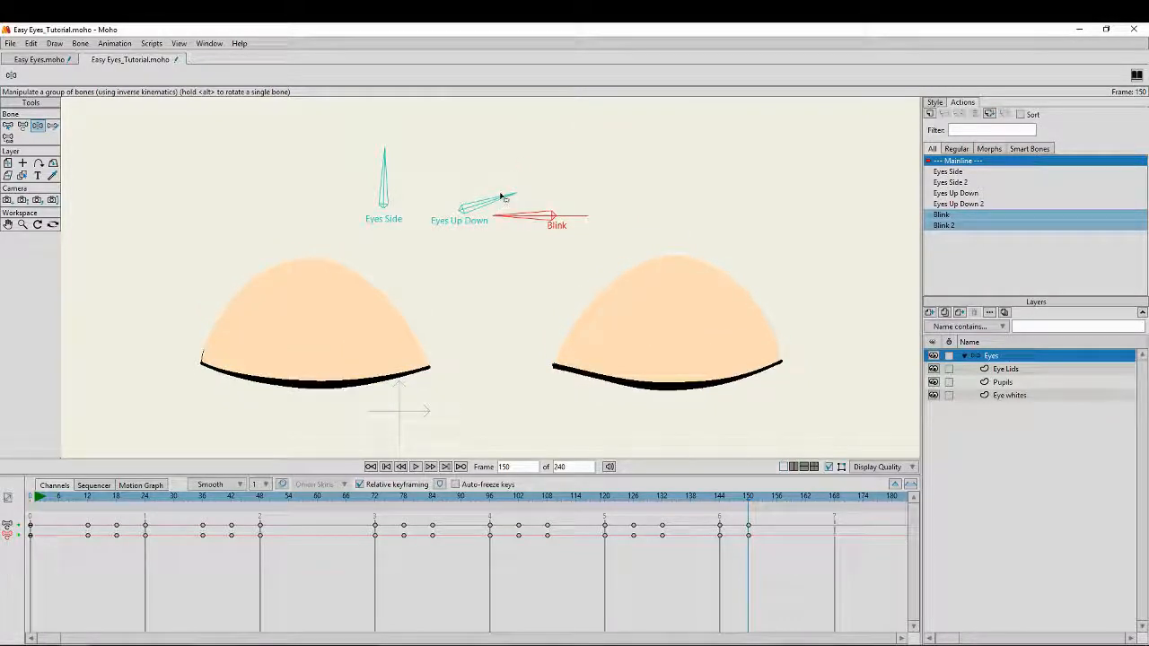
drag(503, 195, 457, 158)
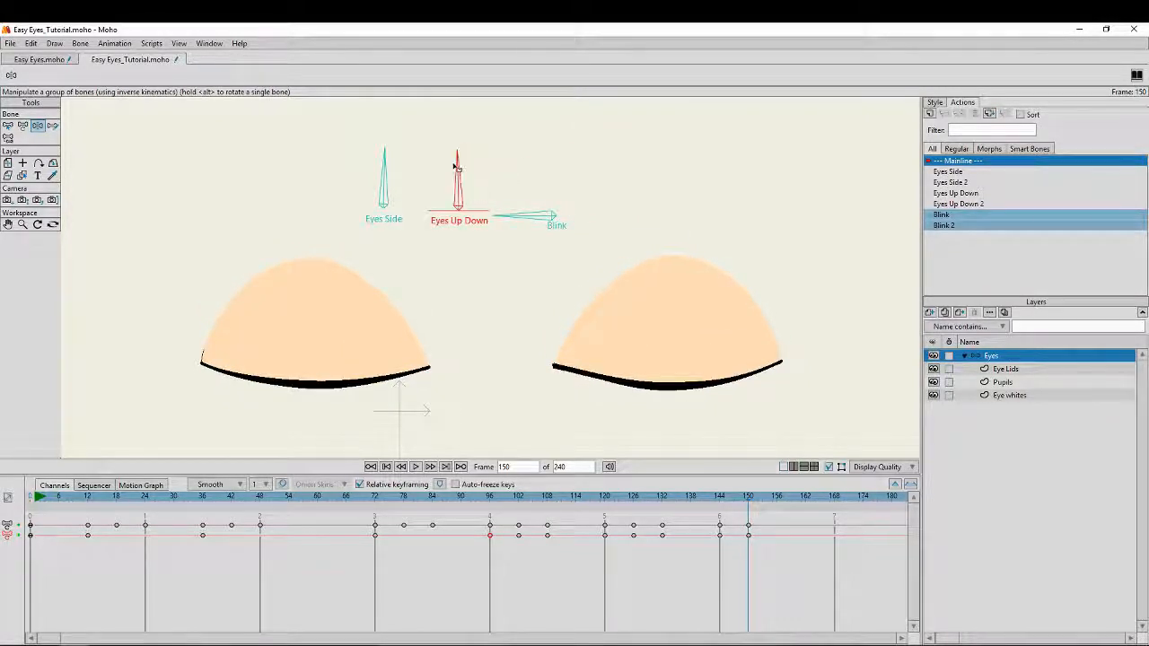
click(954, 194)
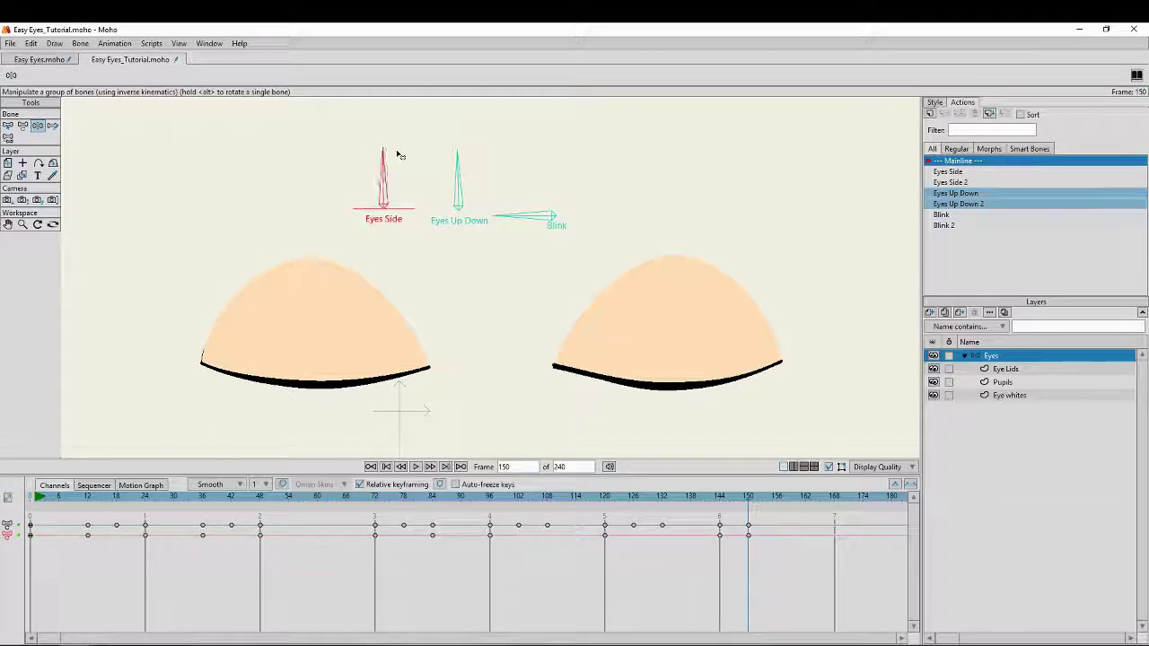
click(775, 496)
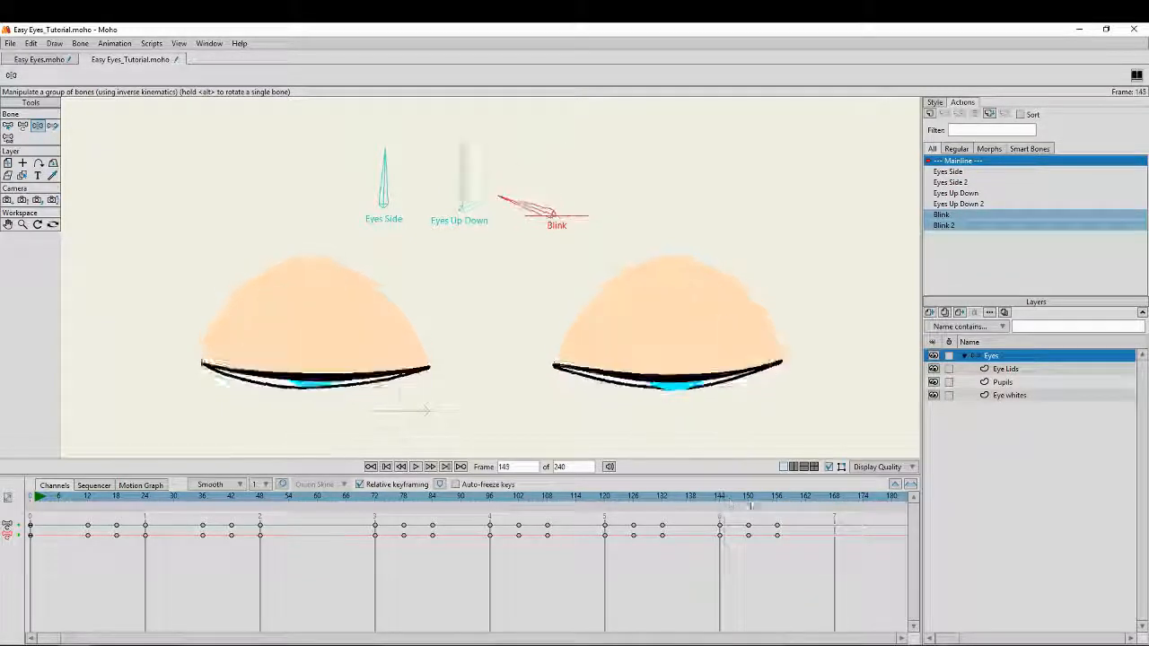
click(746, 495)
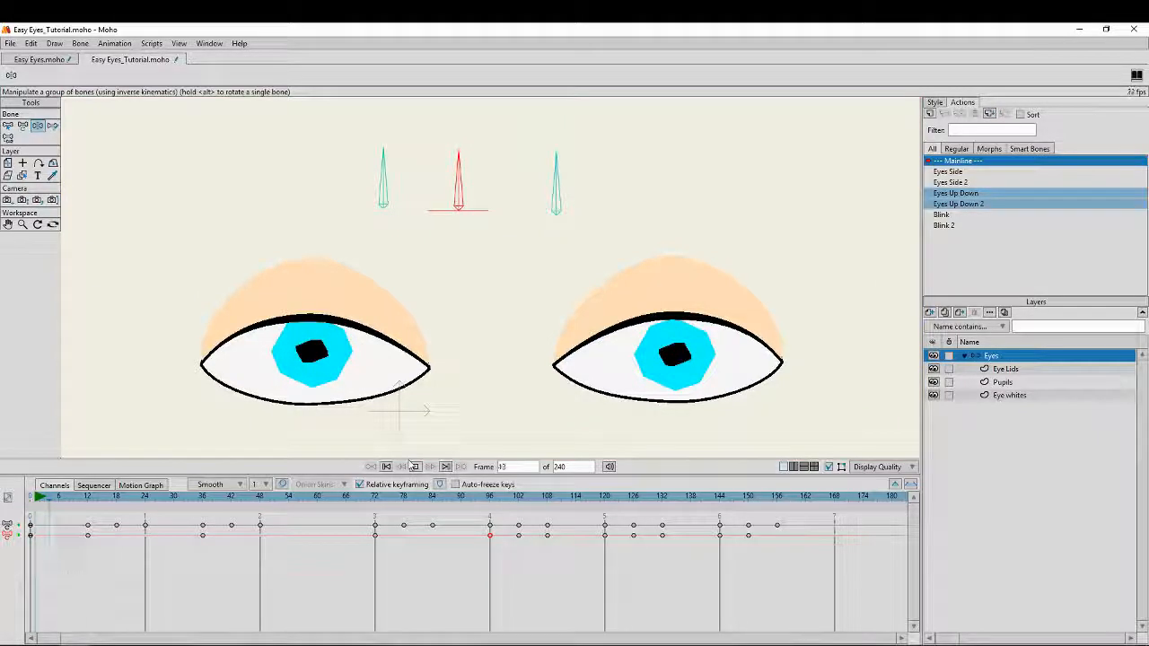
Watch the full eye animation play through and stop it back at frame 0
click(431, 467)
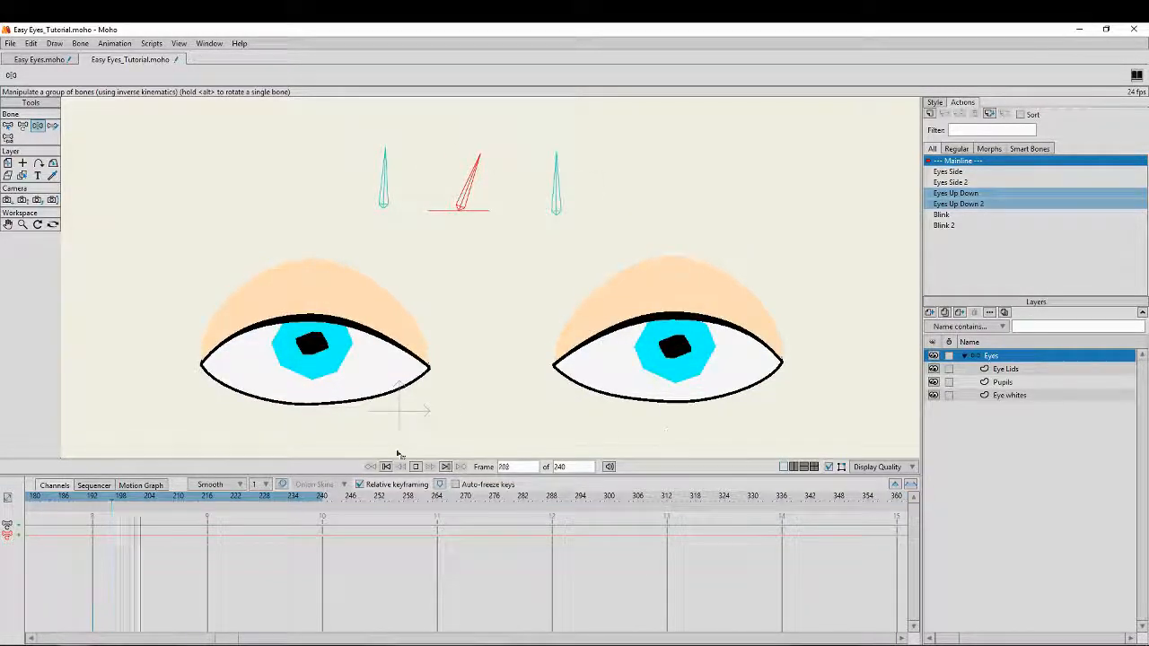
click(385, 466)
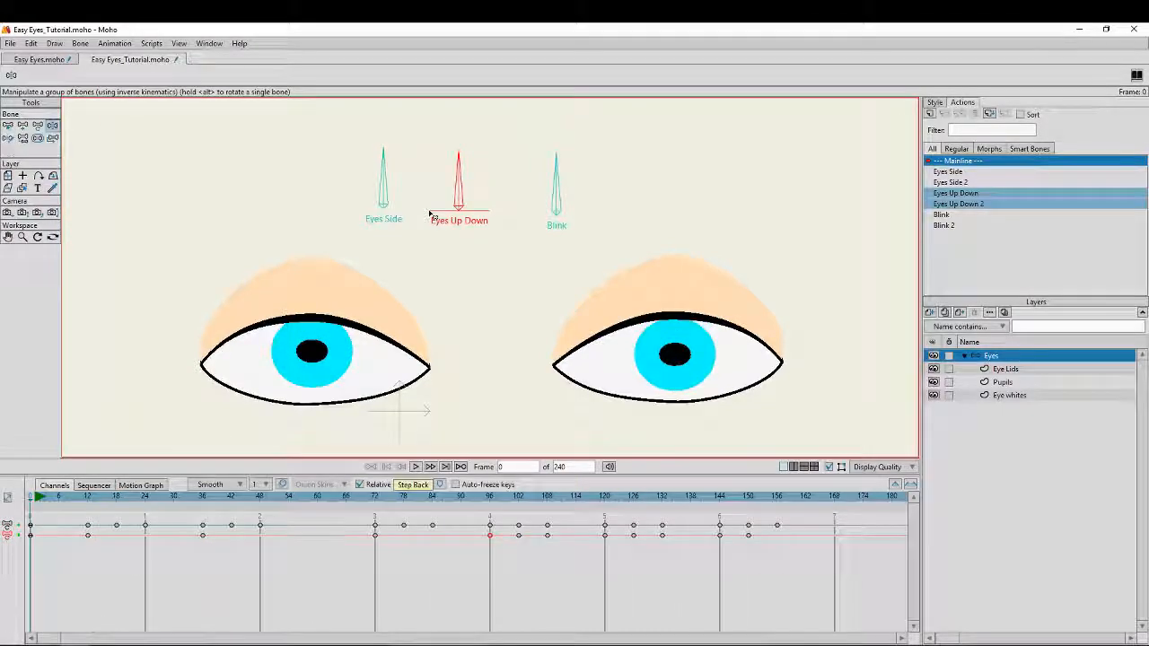